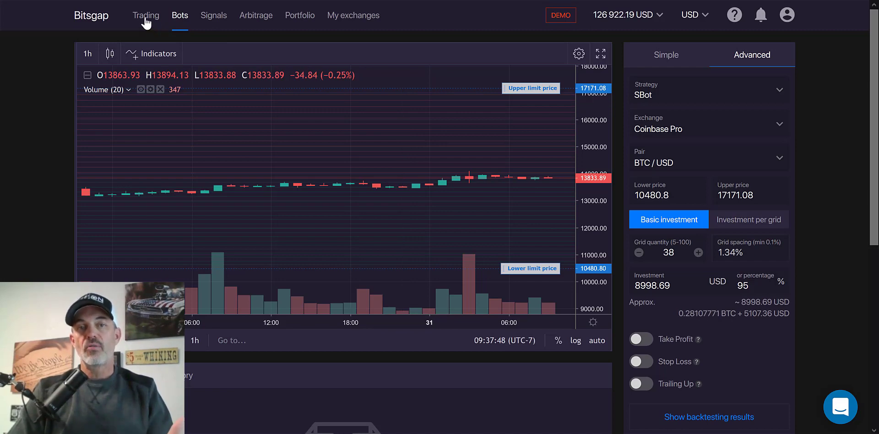
Step: Tour the Trading, Signals and Arbitrage sections, ending on cross-exchange arbitrage opportunities
{"action": "left_click", "coordinate": [145, 15]}
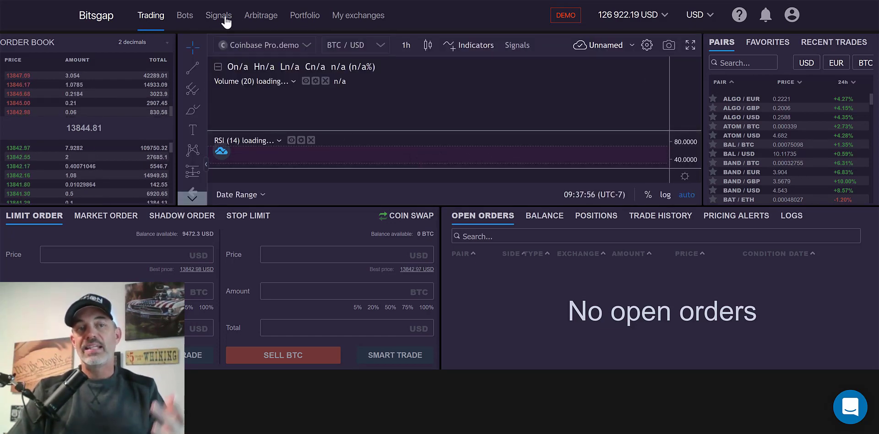
{"action": "left_click", "coordinate": [213, 15]}
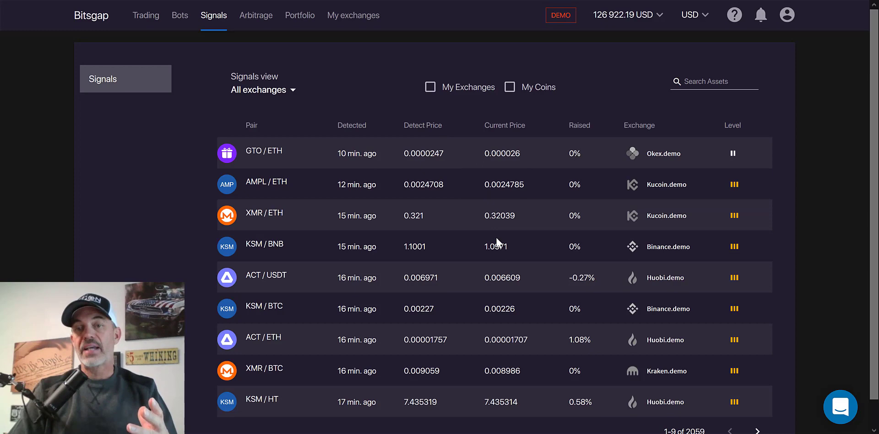
{"action": "mouse_move", "coordinate": [303, 206]}
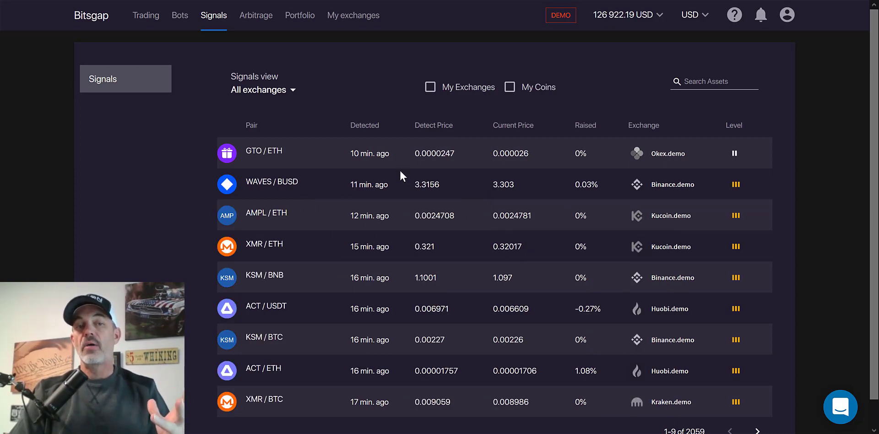
{"action": "mouse_move", "coordinate": [256, 20]}
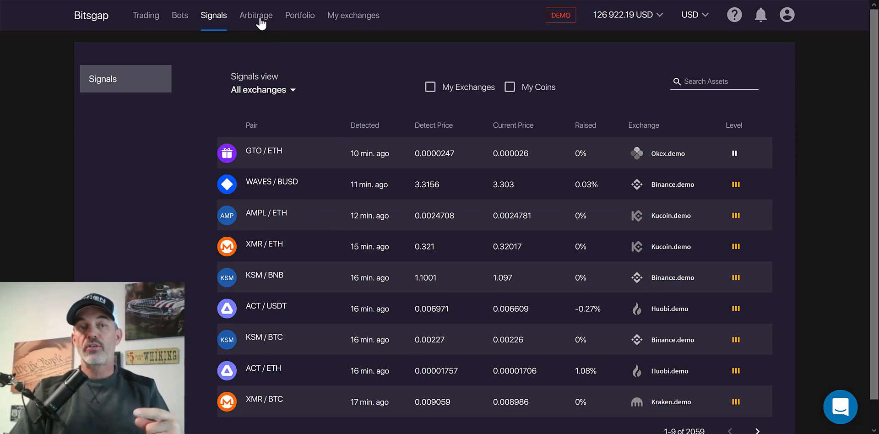
{"action": "left_click", "coordinate": [256, 15]}
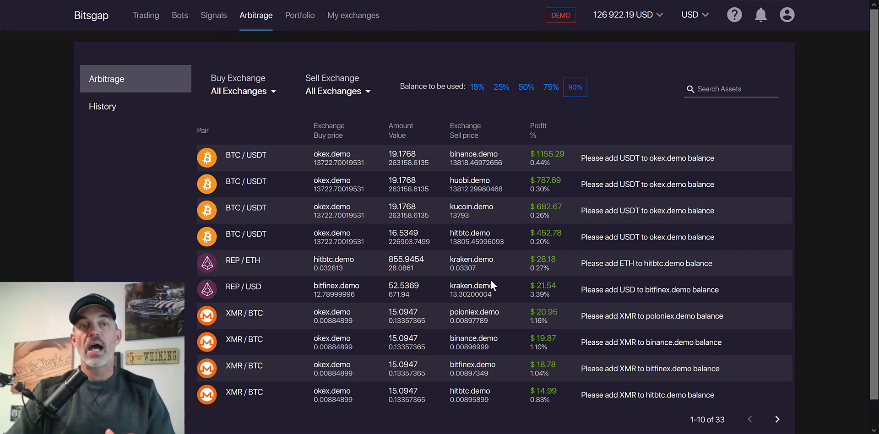
{"action": "mouse_move", "coordinate": [179, 15]}
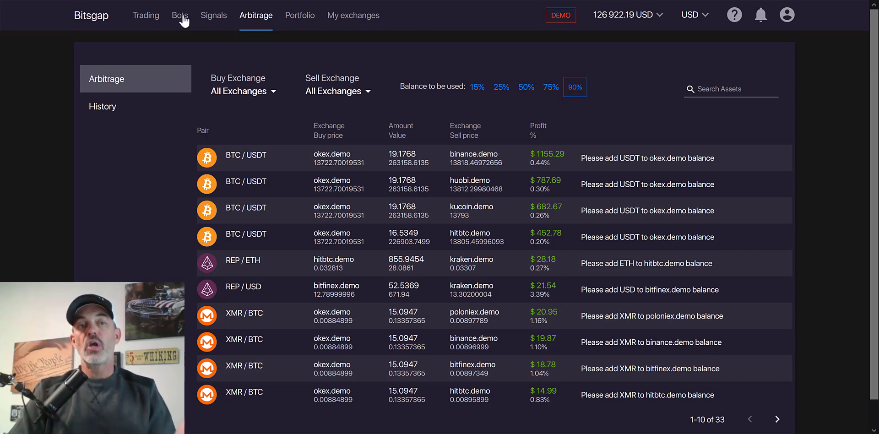
Step: Return to the BTC / USD grid bot setup on Coinbase Pro
{"action": "left_click", "coordinate": [180, 16]}
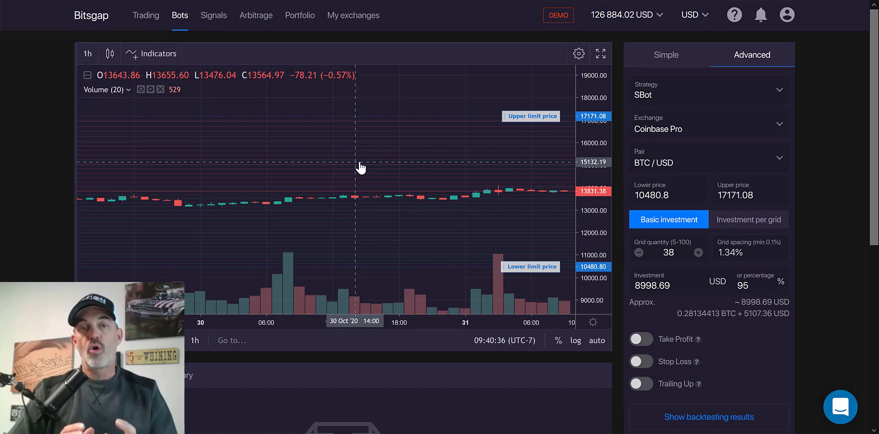
{"action": "mouse_move", "coordinate": [412, 187]}
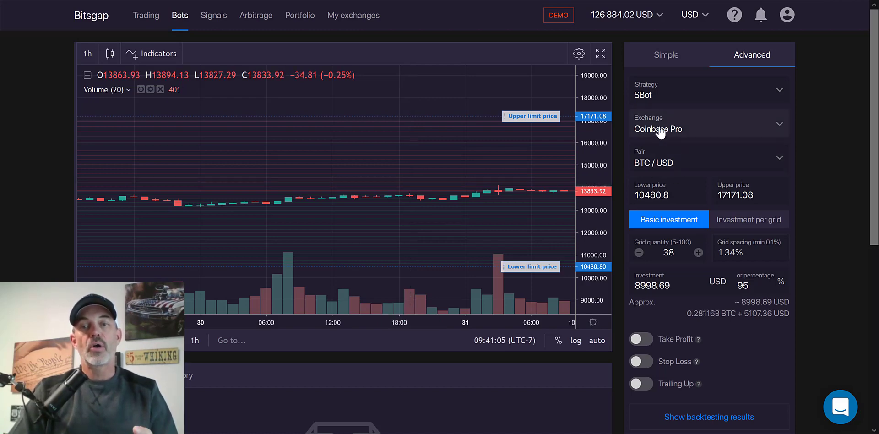
{"action": "mouse_move", "coordinate": [403, 199]}
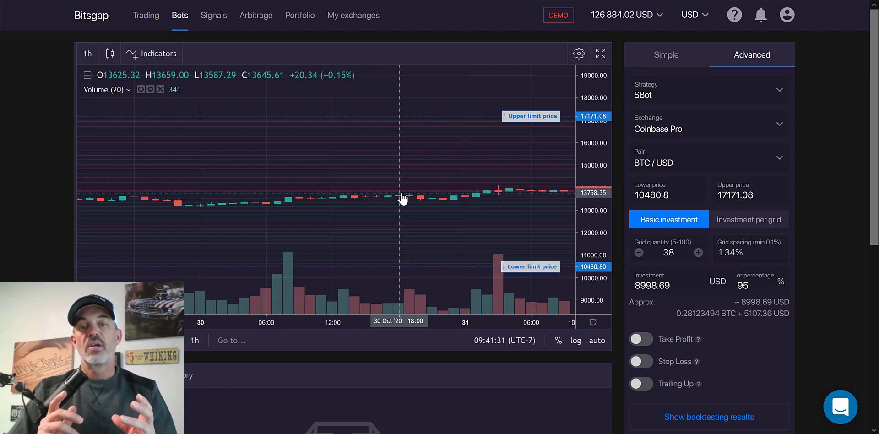
{"action": "mouse_move", "coordinate": [538, 126]}
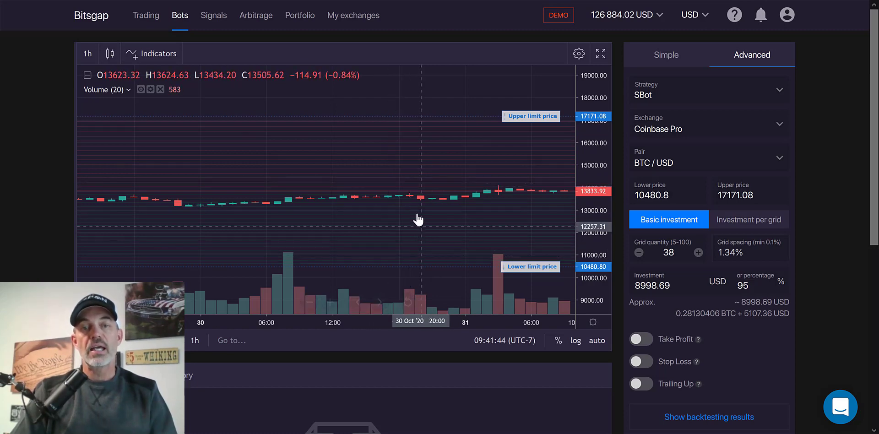
{"action": "mouse_move", "coordinate": [429, 245]}
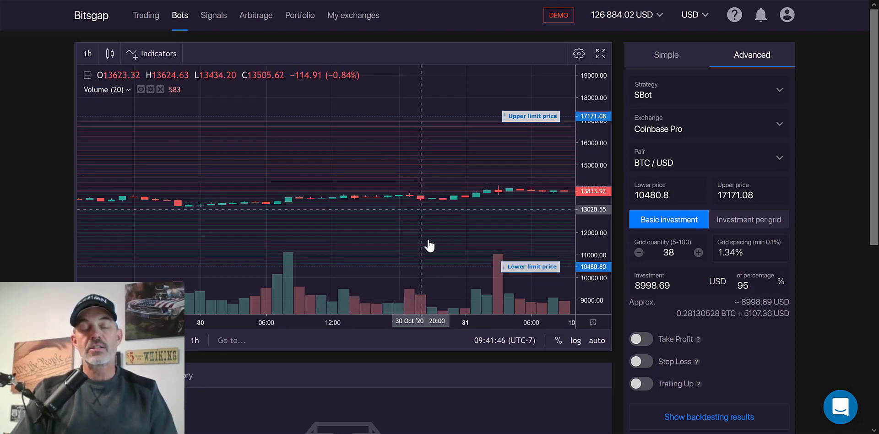
{"action": "mouse_move", "coordinate": [497, 162]}
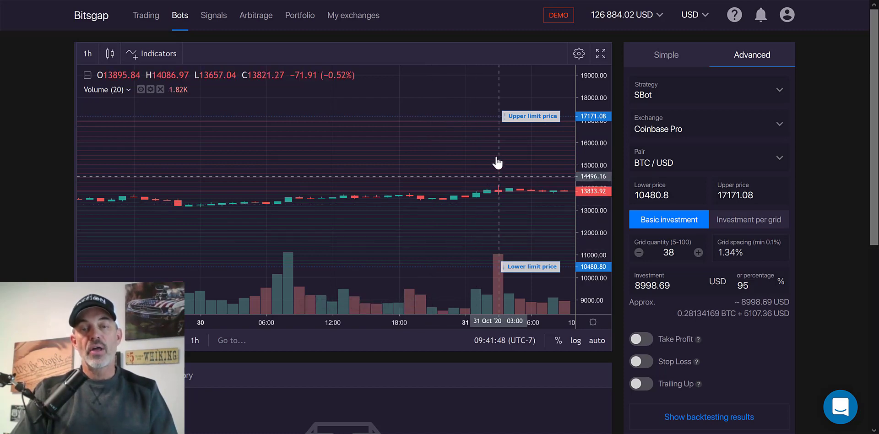
{"action": "mouse_move", "coordinate": [501, 201]}
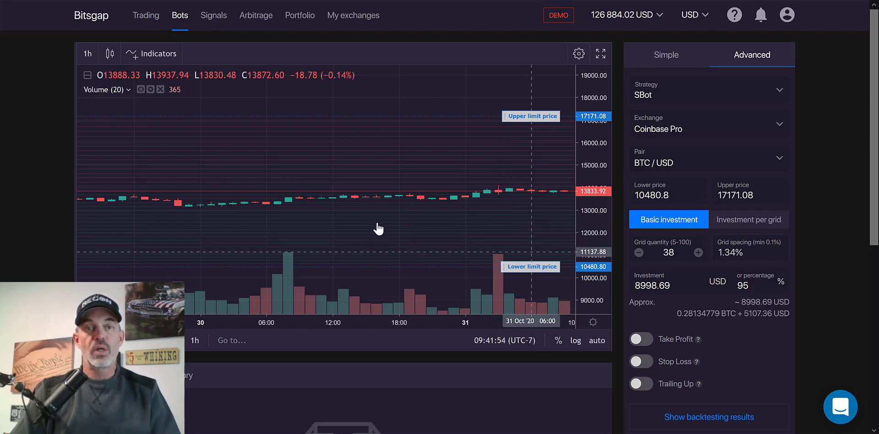
{"action": "mouse_move", "coordinate": [385, 211]}
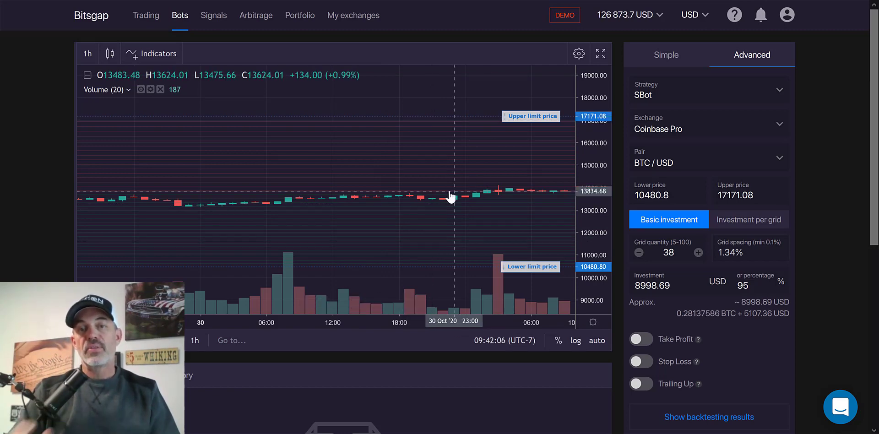
{"action": "mouse_move", "coordinate": [522, 128]}
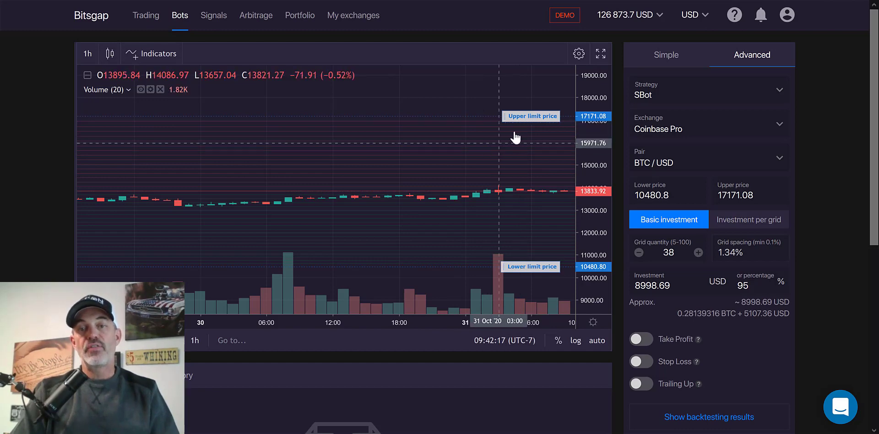
{"action": "mouse_move", "coordinate": [530, 89]}
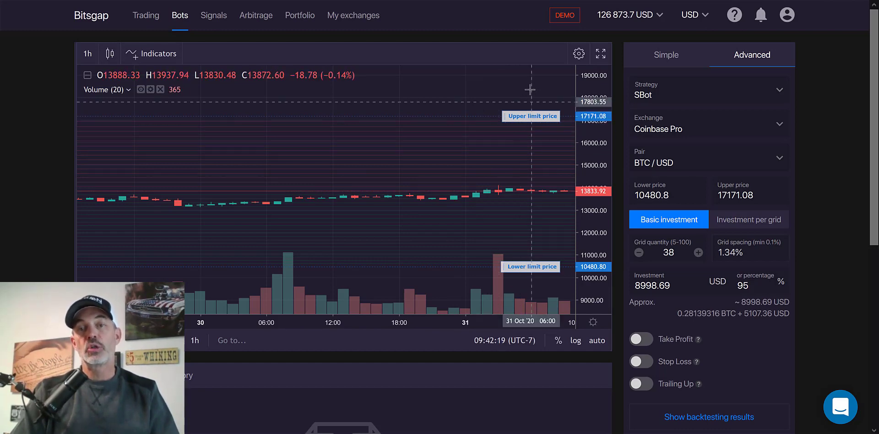
{"action": "mouse_move", "coordinate": [515, 185]}
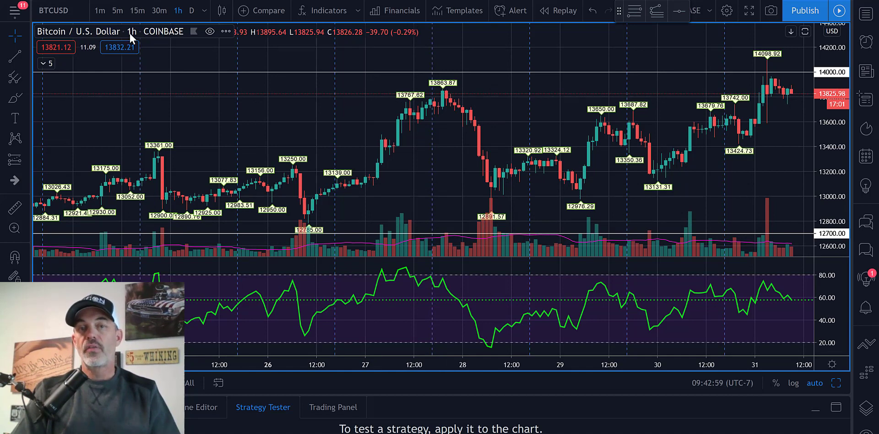
{"action": "mouse_move", "coordinate": [670, 91]}
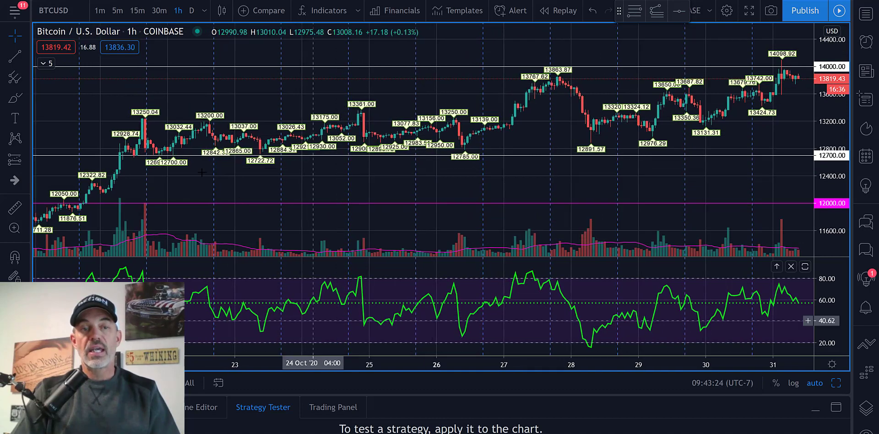
{"action": "mouse_move", "coordinate": [468, 145]}
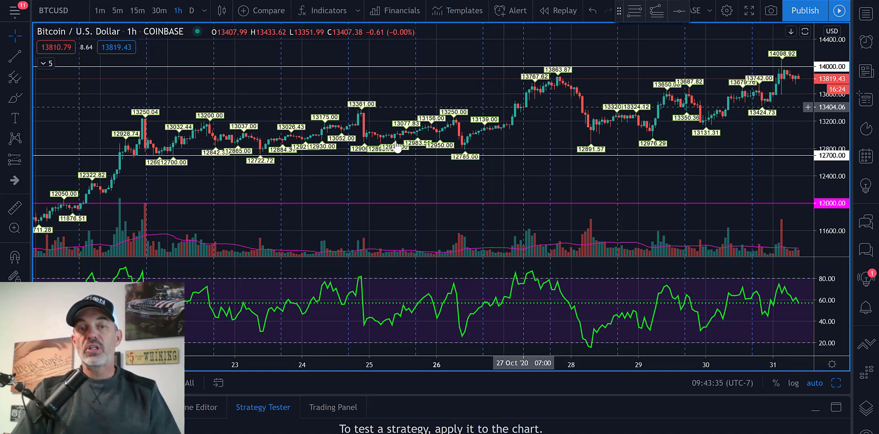
{"action": "mouse_move", "coordinate": [490, 75]}
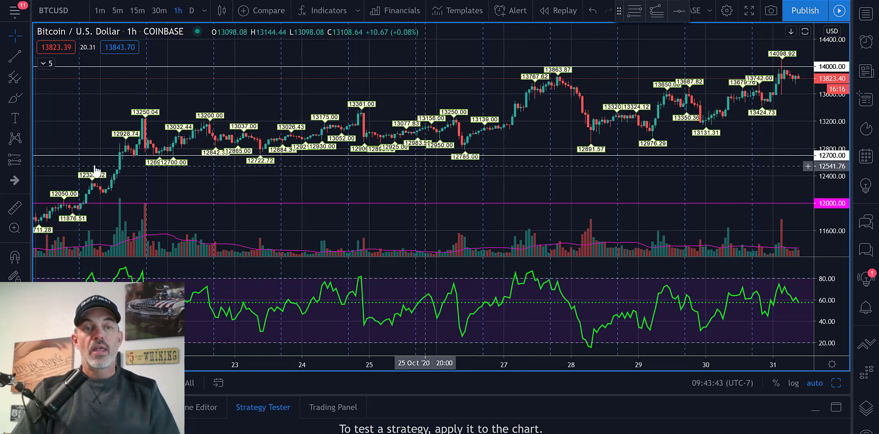
{"action": "mouse_move", "coordinate": [149, 123]}
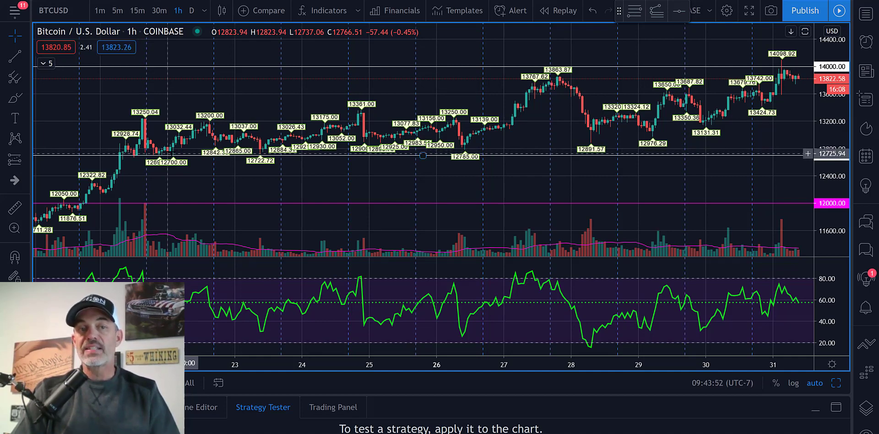
{"action": "mouse_move", "coordinate": [194, 127]}
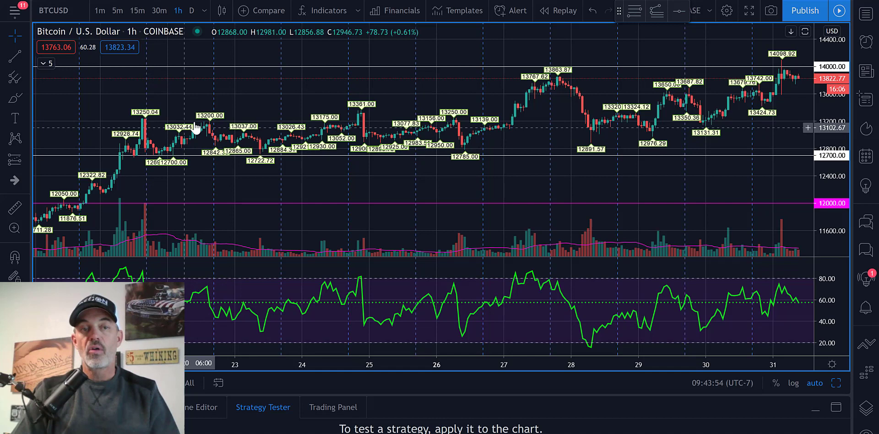
{"action": "mouse_move", "coordinate": [260, 149]}
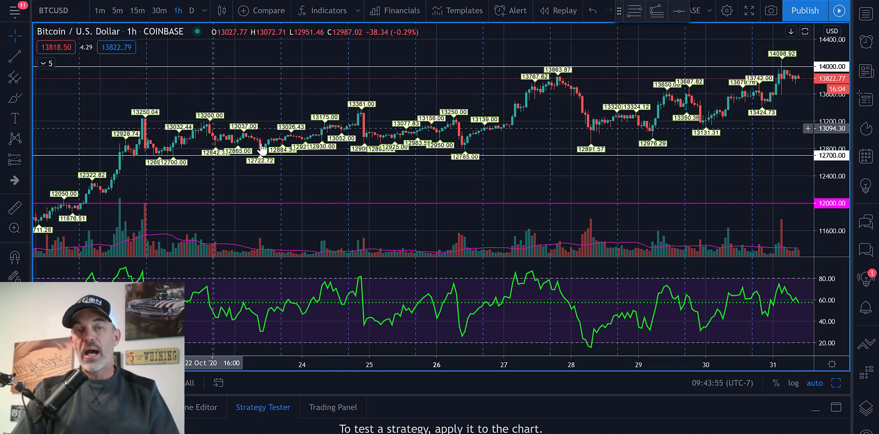
{"action": "mouse_move", "coordinate": [359, 115]}
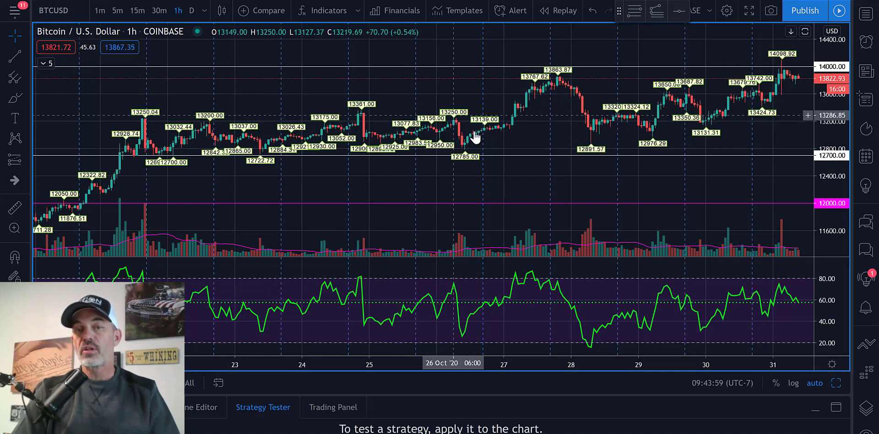
{"action": "mouse_move", "coordinate": [595, 129]}
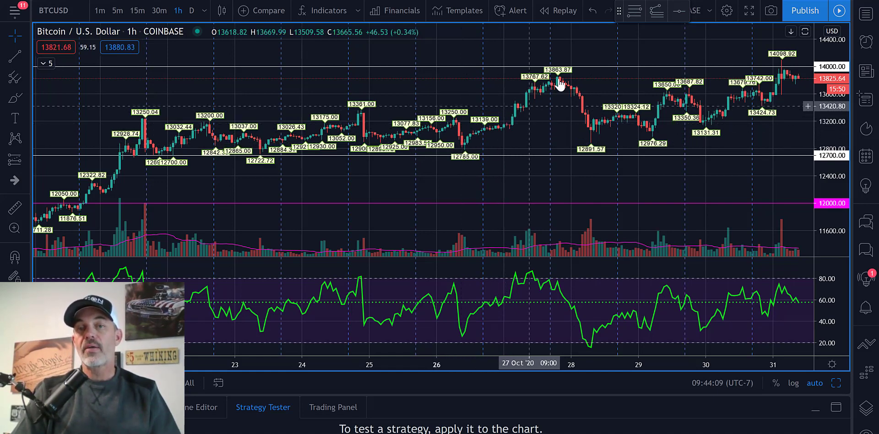
{"action": "mouse_move", "coordinate": [589, 125]}
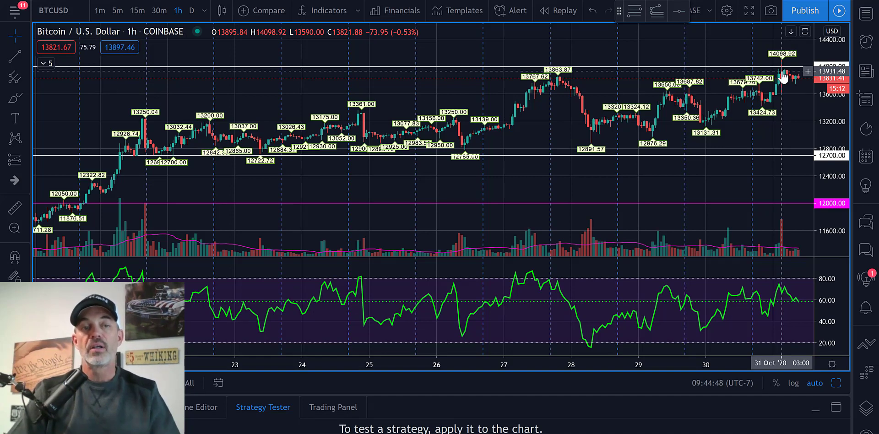
{"action": "mouse_move", "coordinate": [677, 72]}
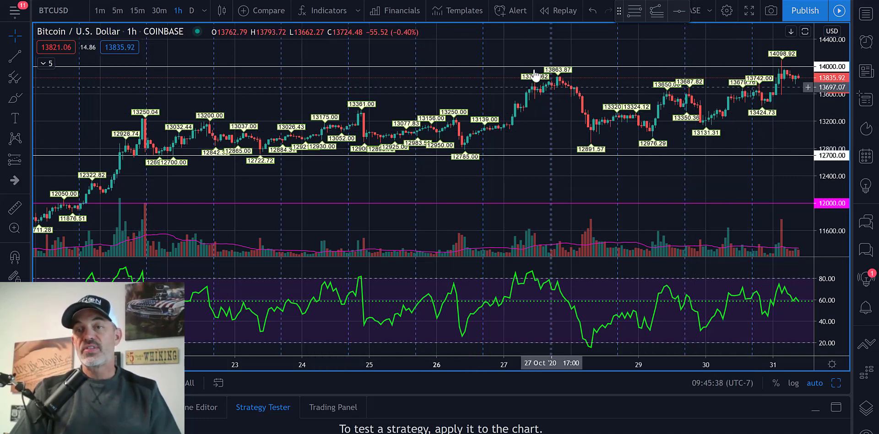
{"action": "mouse_move", "coordinate": [465, 82]}
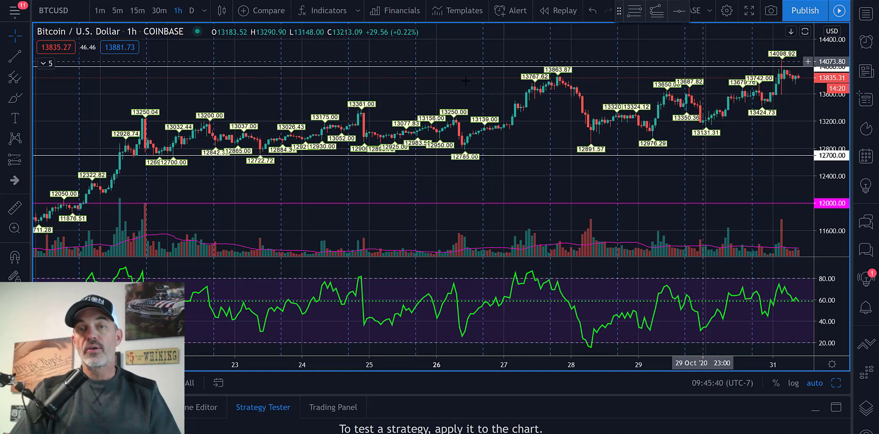
Step: Switch the TradingView BTC/USD chart to weekly candles
{"action": "left_click", "coordinate": [205, 10]}
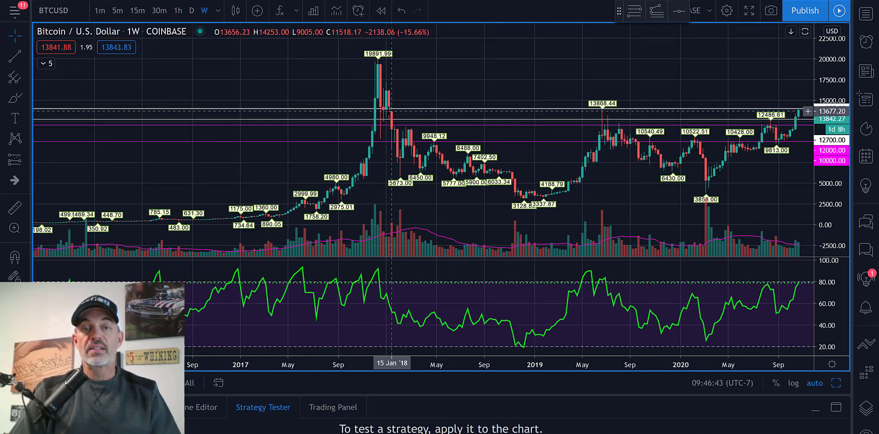
{"action": "mouse_move", "coordinate": [397, 109]}
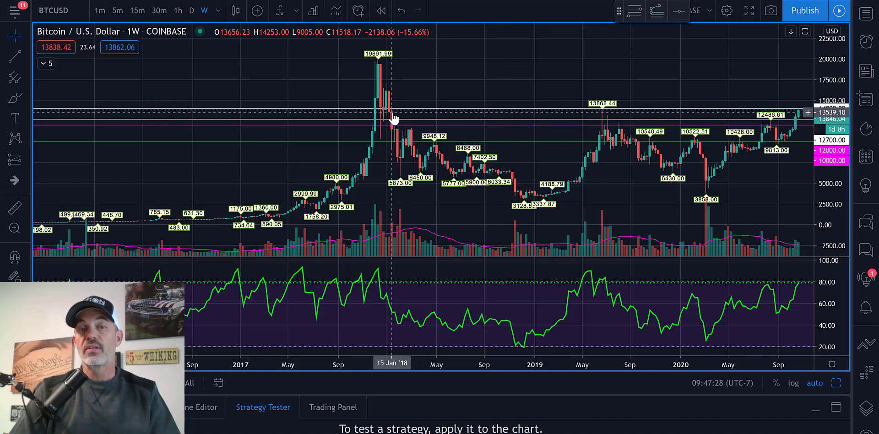
{"action": "mouse_move", "coordinate": [409, 137]}
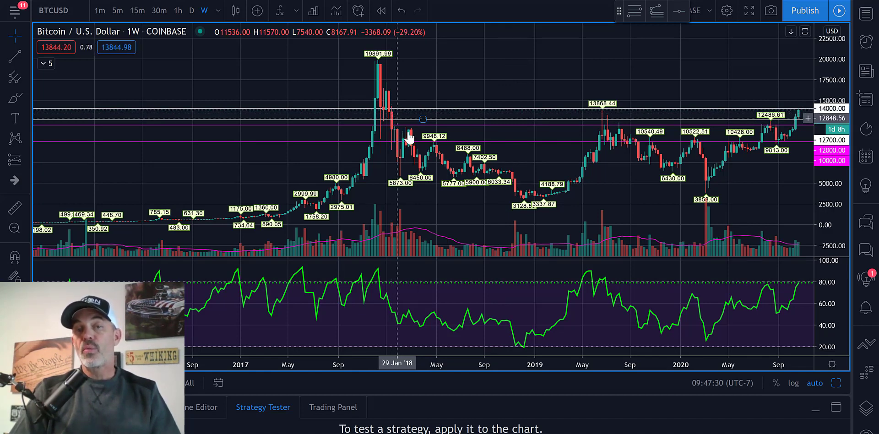
{"action": "mouse_move", "coordinate": [396, 145]}
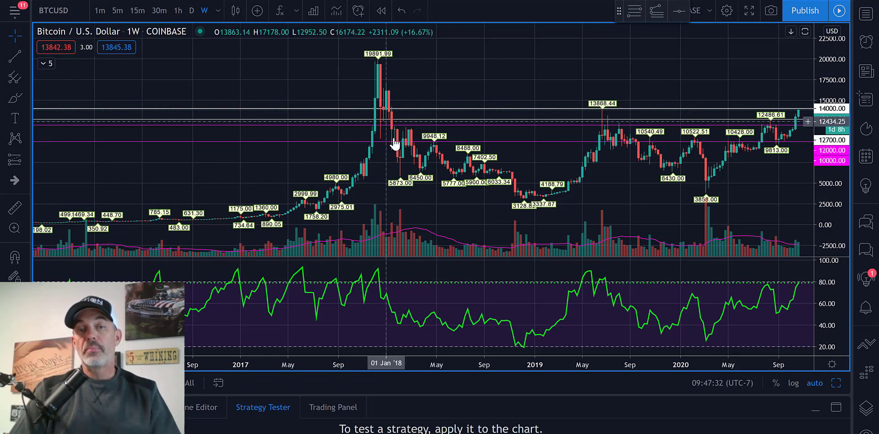
{"action": "mouse_move", "coordinate": [410, 126]}
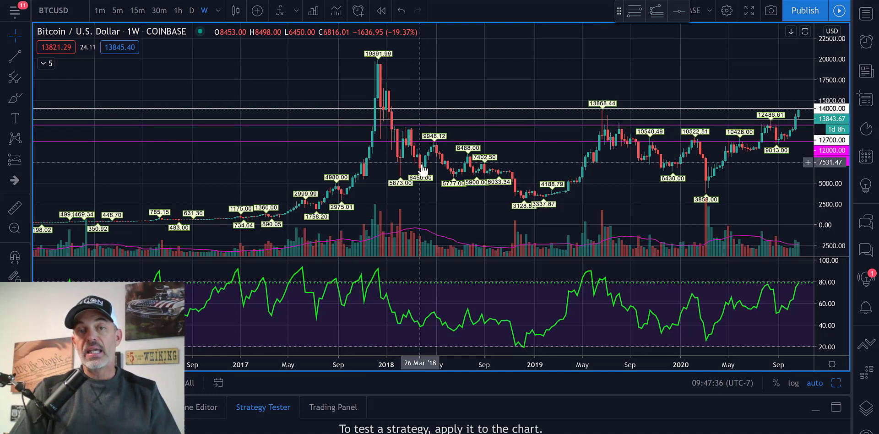
{"action": "mouse_move", "coordinate": [435, 149]}
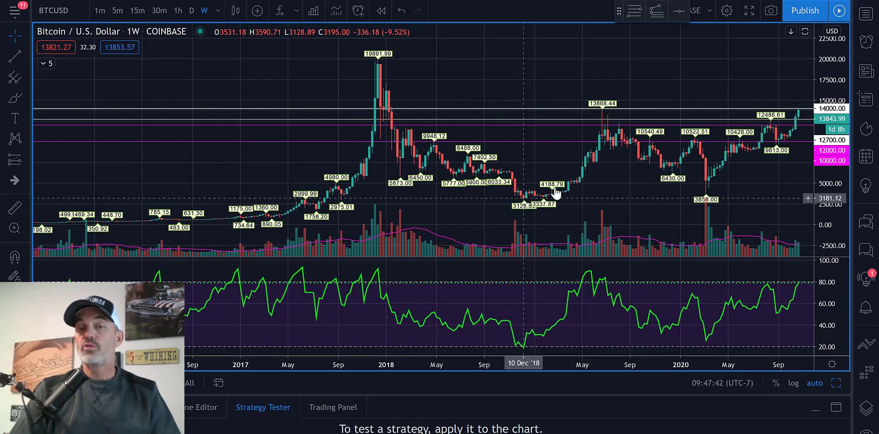
{"action": "mouse_move", "coordinate": [603, 116]}
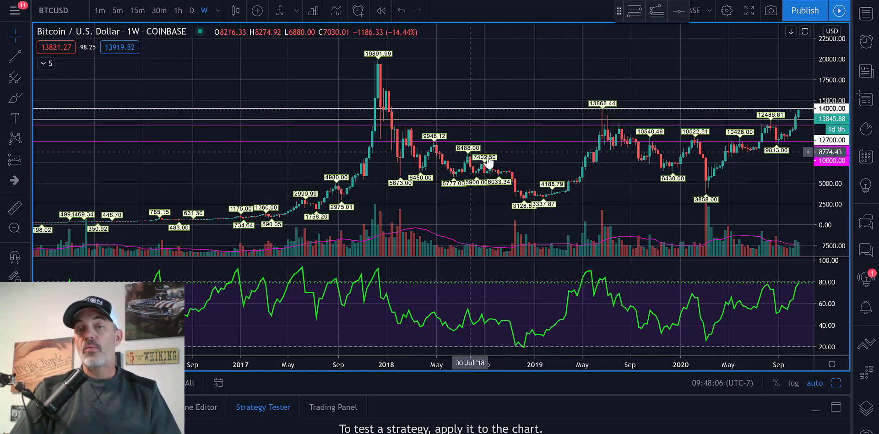
{"action": "mouse_move", "coordinate": [586, 178]}
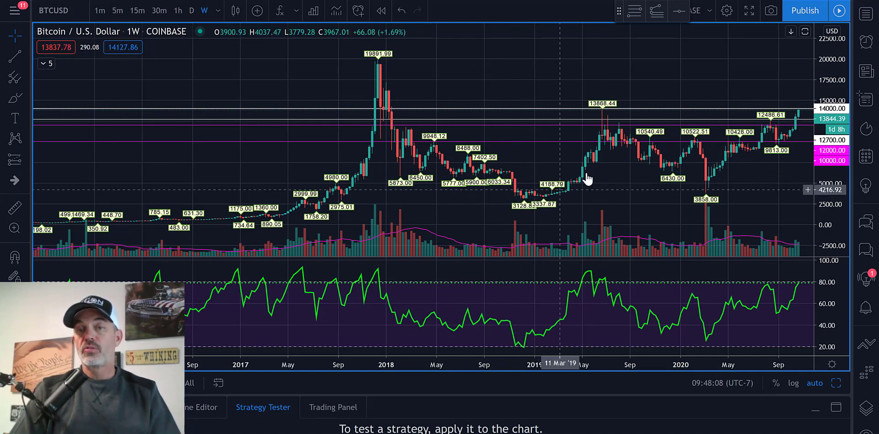
{"action": "mouse_move", "coordinate": [599, 148]}
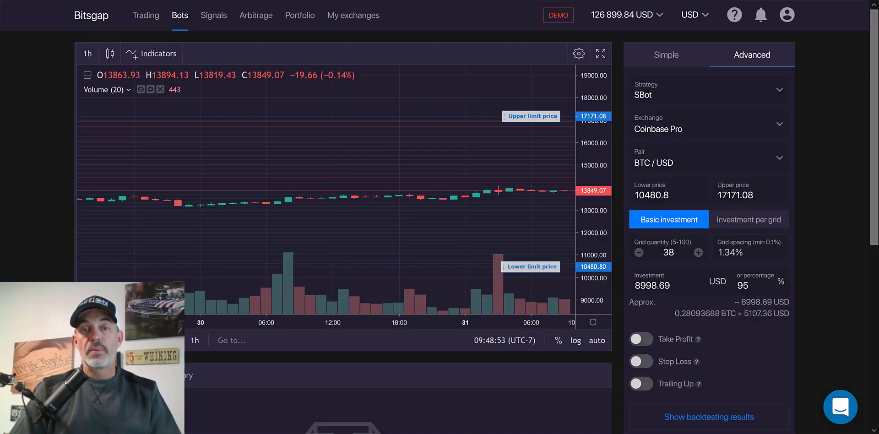
{"action": "mouse_move", "coordinate": [370, 103]}
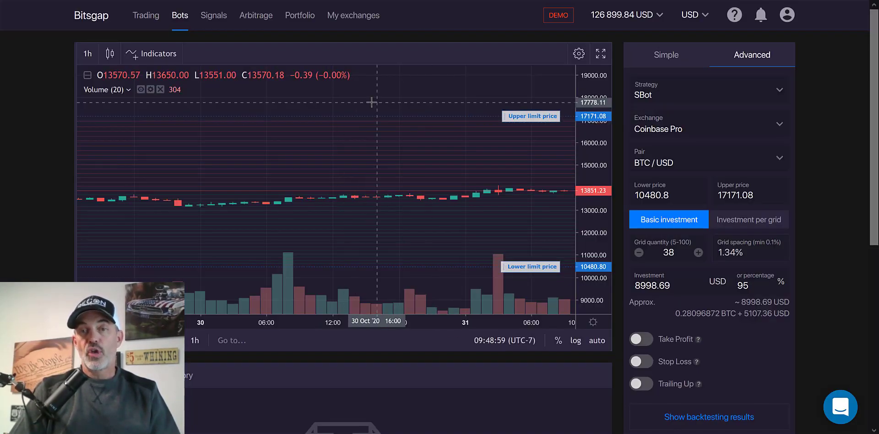
{"action": "mouse_move", "coordinate": [415, 108]}
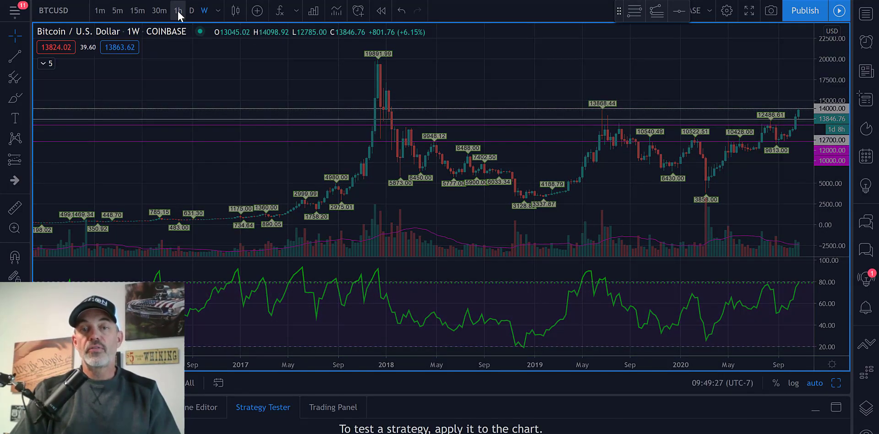
Step: Switch the TradingView BTC/USD chart back to 1-hour candles
{"action": "left_click", "coordinate": [178, 10]}
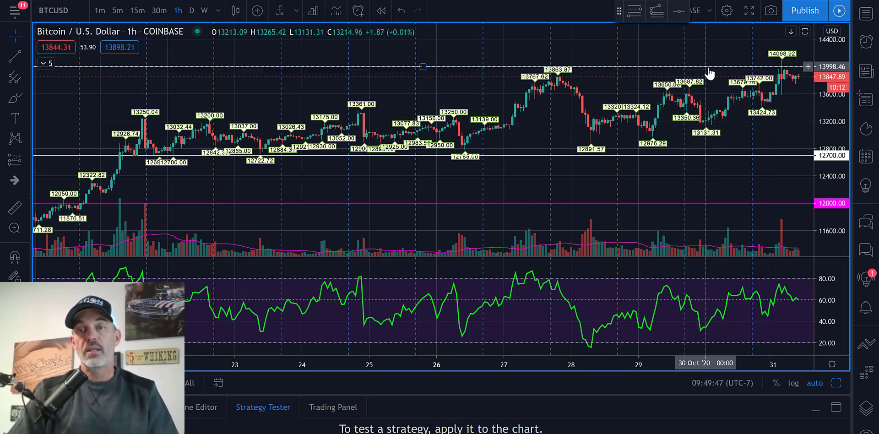
{"action": "mouse_move", "coordinate": [520, 168]}
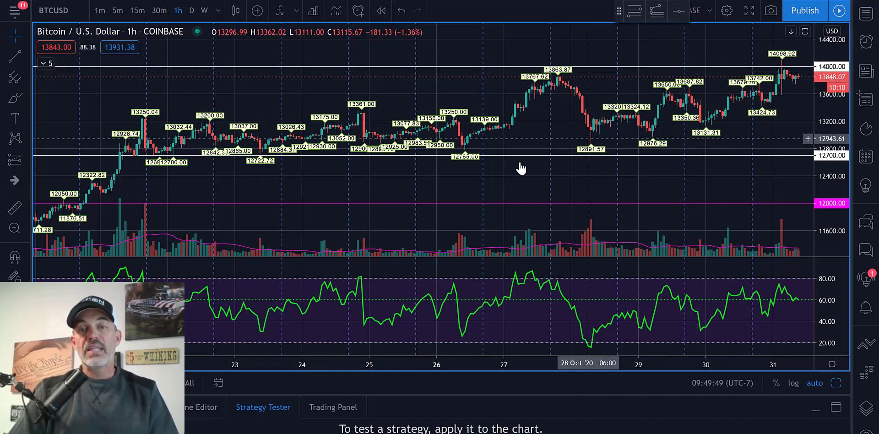
{"action": "mouse_move", "coordinate": [569, 162]}
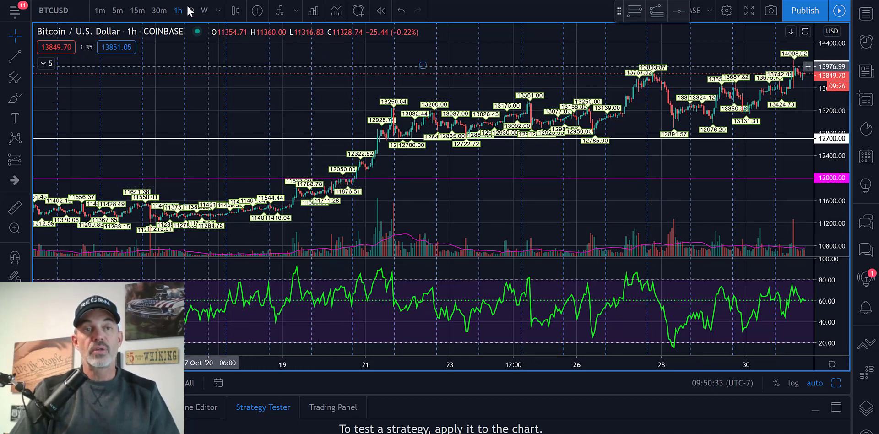
Step: Switch the TradingView BTC/USD chart to daily candles
{"action": "left_click", "coordinate": [191, 10]}
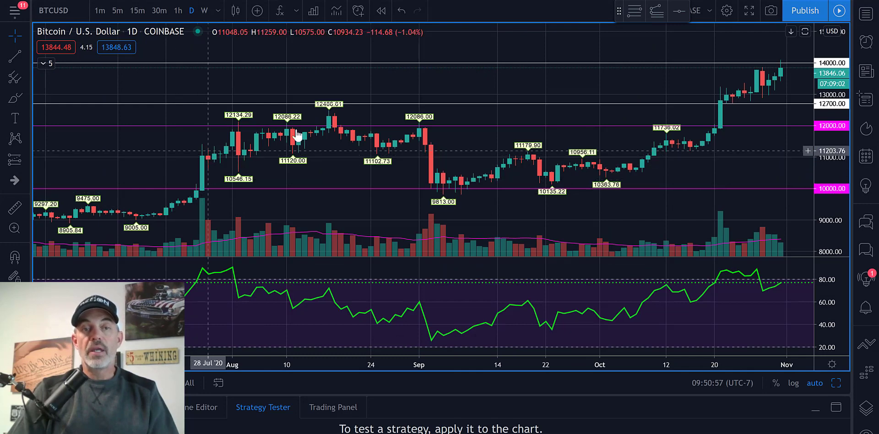
{"action": "mouse_move", "coordinate": [420, 124]}
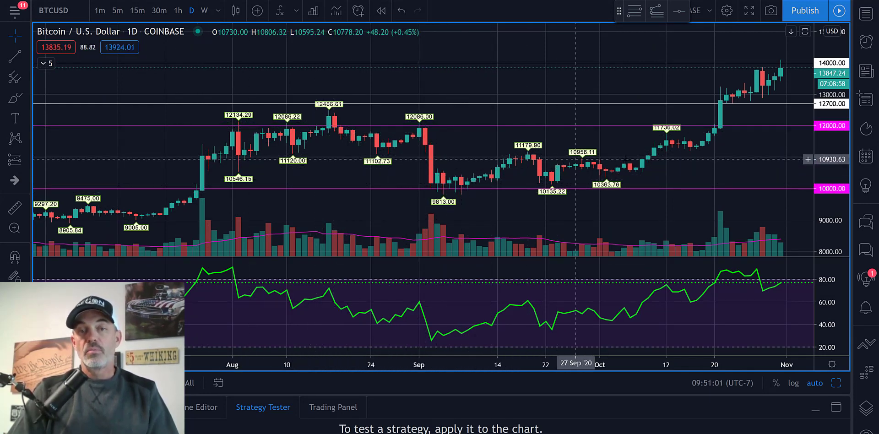
{"action": "mouse_move", "coordinate": [232, 155]}
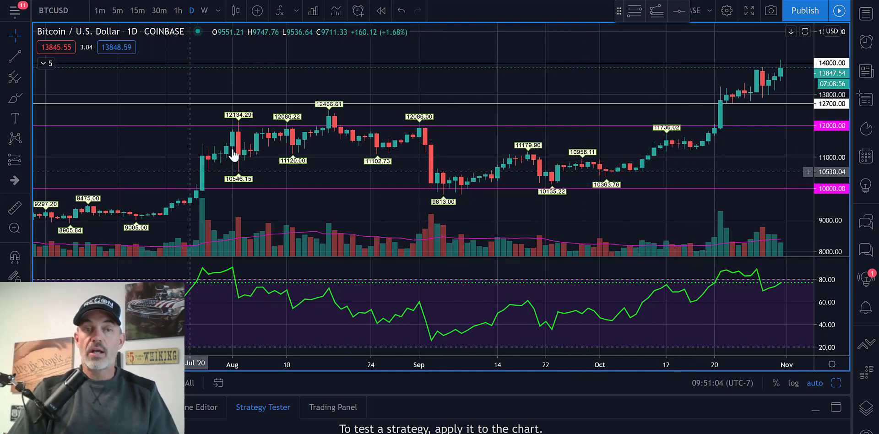
{"action": "mouse_move", "coordinate": [434, 178]}
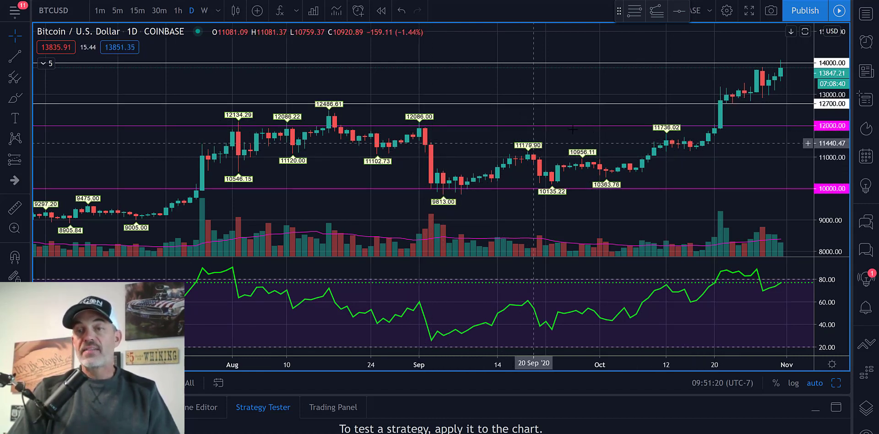
{"action": "mouse_move", "coordinate": [560, 127]}
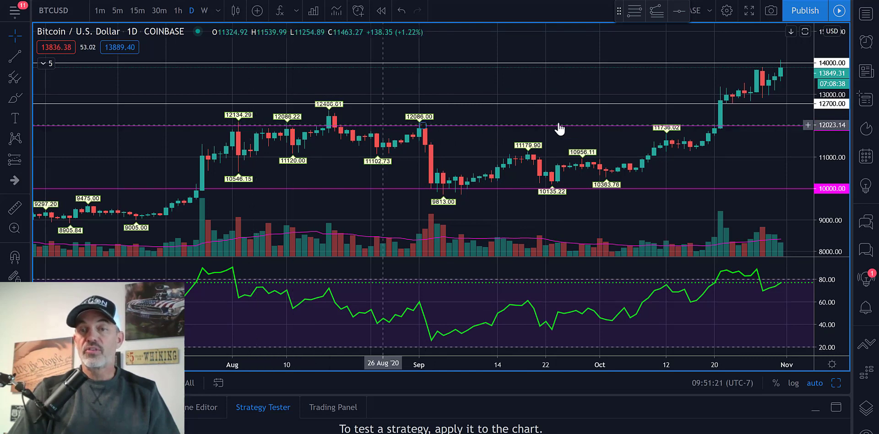
{"action": "mouse_move", "coordinate": [726, 133]}
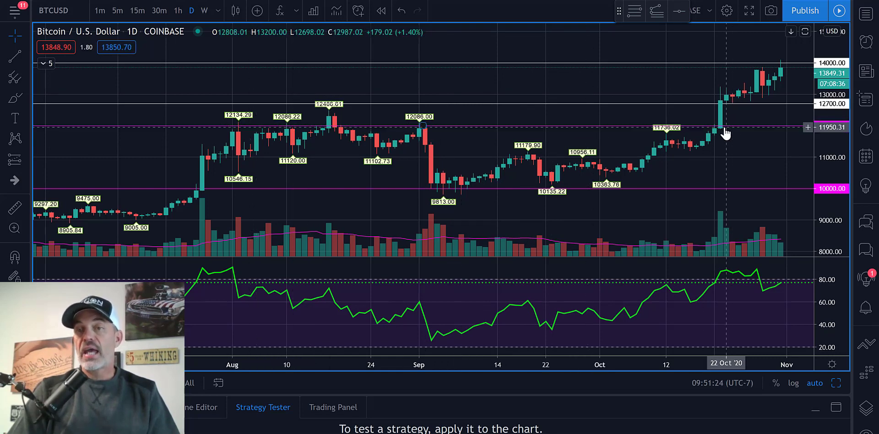
{"action": "mouse_move", "coordinate": [772, 133]}
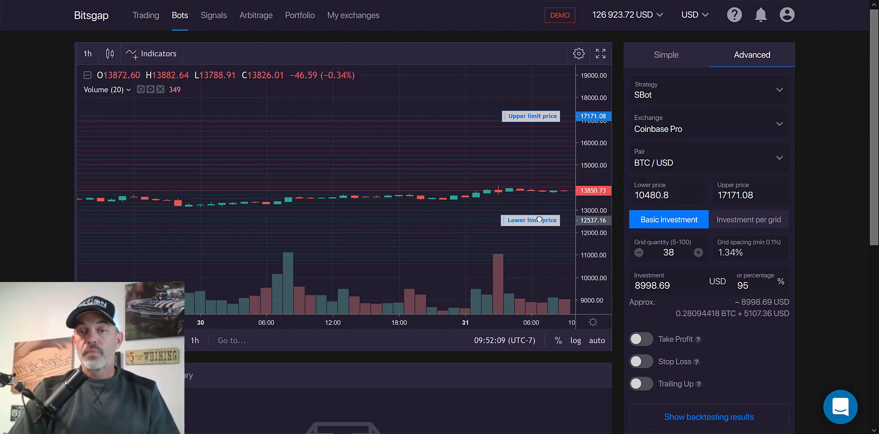
Step: Drag the chart's lower limit line up toward 12700
{"action": "left_click_drag", "start_coordinate": [530, 220], "coordinate": [530, 218]}
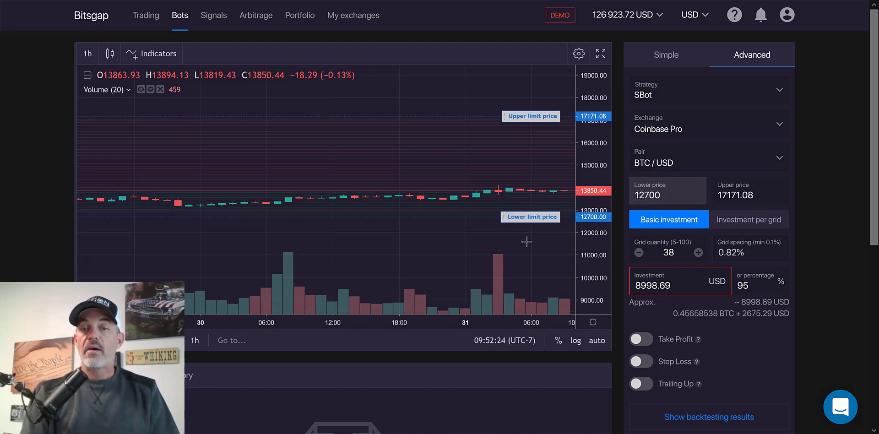
{"action": "mouse_move", "coordinate": [527, 242]}
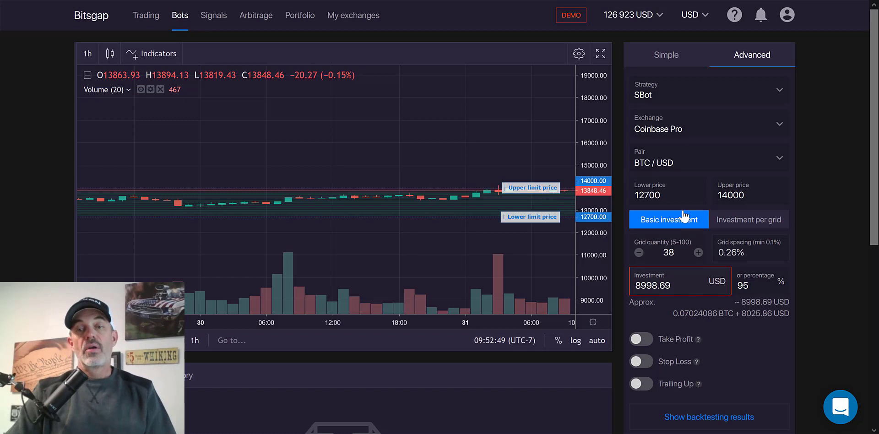
Step: Change the grid quantity from 38 to 9
{"action": "left_click", "coordinate": [667, 195]}
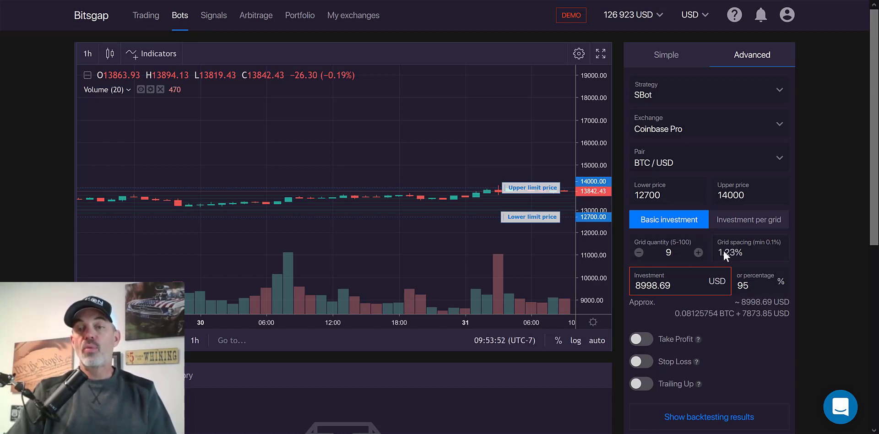
{"action": "mouse_move", "coordinate": [522, 262]}
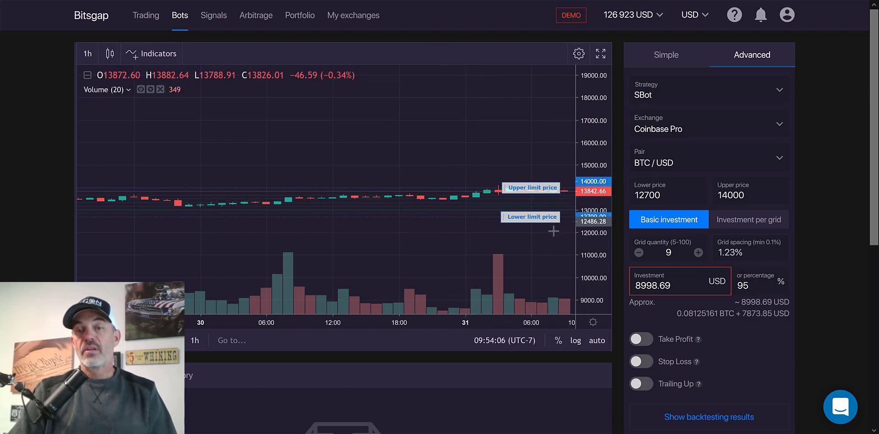
Step: Change the grid bot's lower price from 12700 to 12000
{"action": "left_click", "coordinate": [667, 195]}
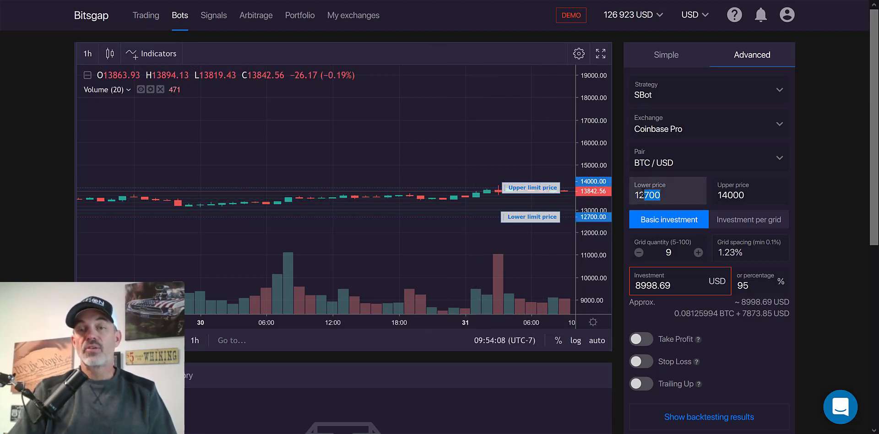
{"action": "type", "text": "12000"}
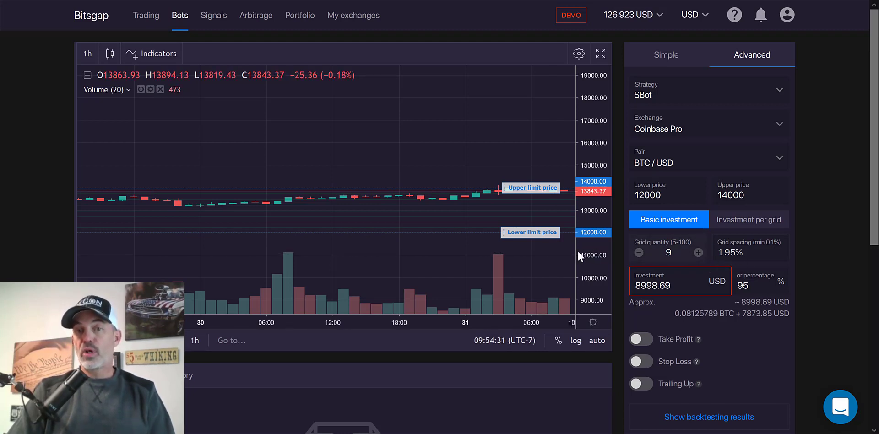
{"action": "mouse_move", "coordinate": [542, 252]}
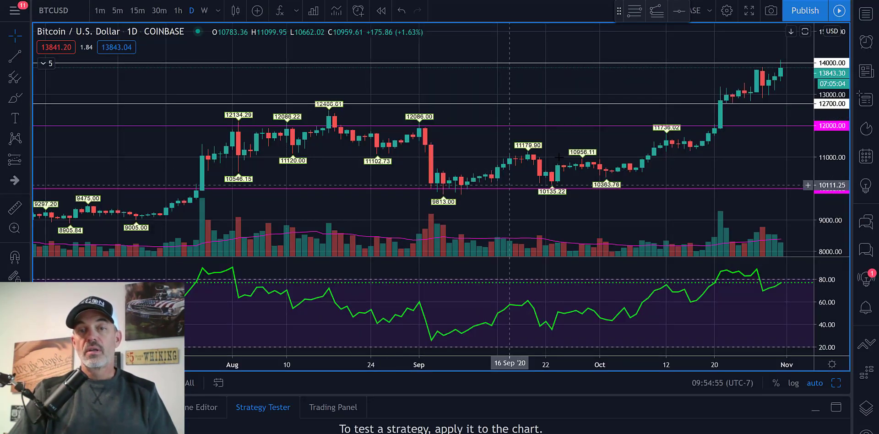
{"action": "mouse_move", "coordinate": [757, 98]}
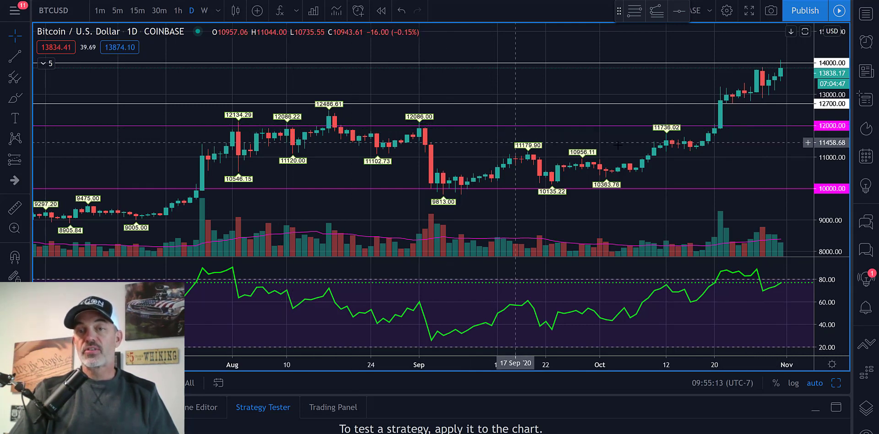
{"action": "mouse_move", "coordinate": [721, 131]}
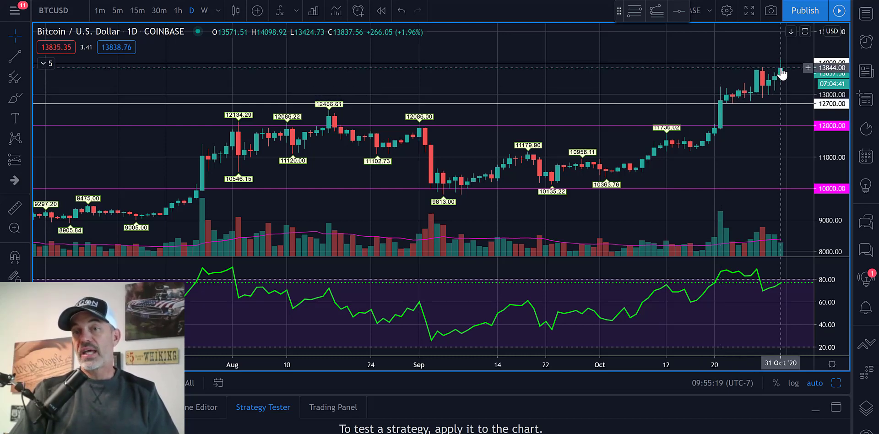
{"action": "mouse_move", "coordinate": [789, 92]}
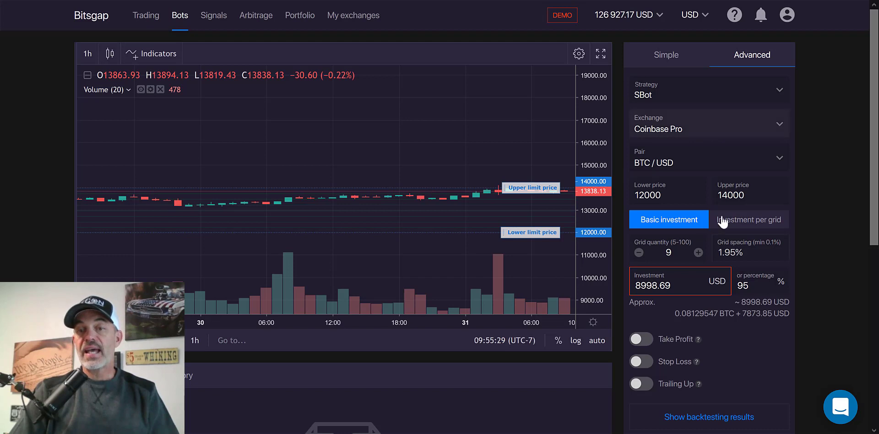
Step: Replace the 8998.69 investment amount with 5000 USD
{"action": "left_click", "coordinate": [668, 285]}
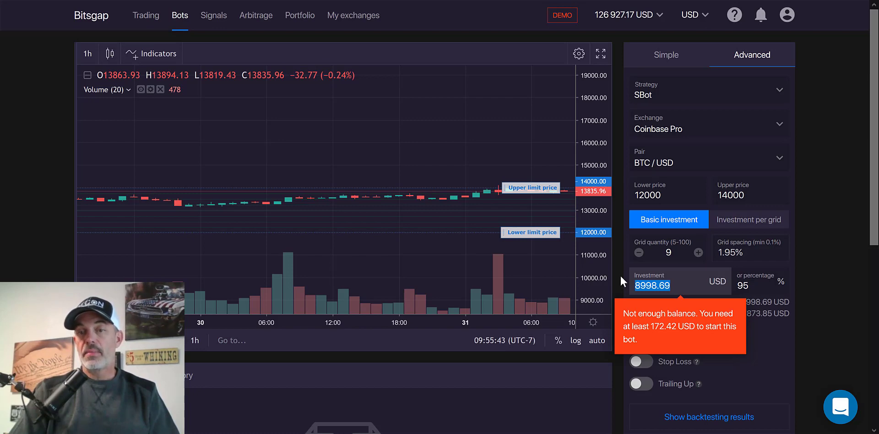
{"action": "mouse_move", "coordinate": [651, 332]}
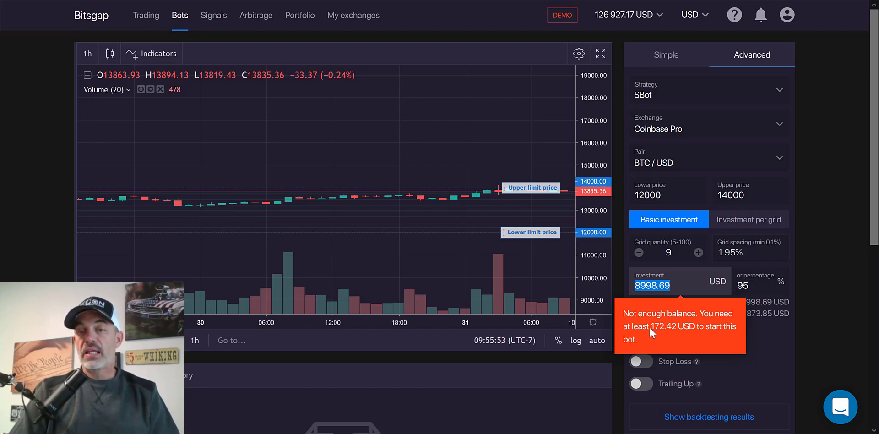
{"action": "mouse_move", "coordinate": [698, 335]}
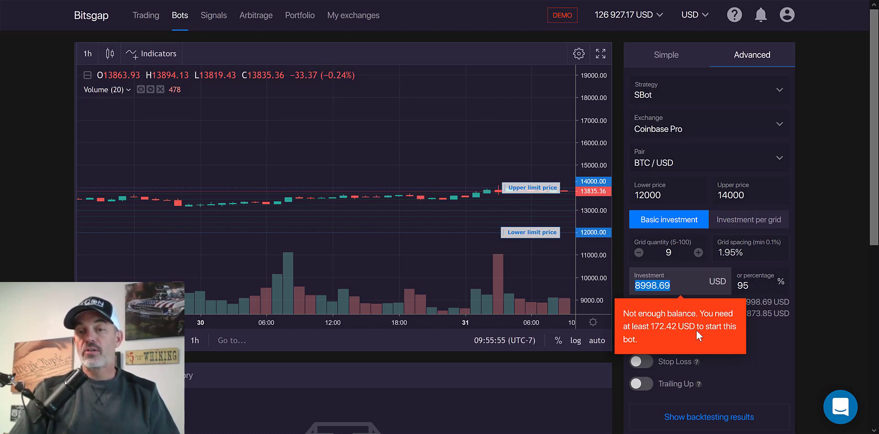
{"action": "type", "text": "5000"}
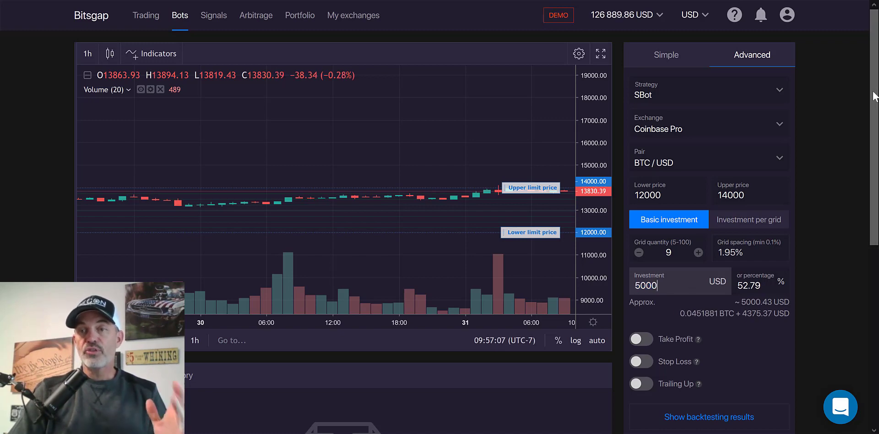
Step: Enable an 11900 stop loss and trailing up on the grid bot
{"action": "scroll", "scroll_direction": "down", "scroll_amount": 3}
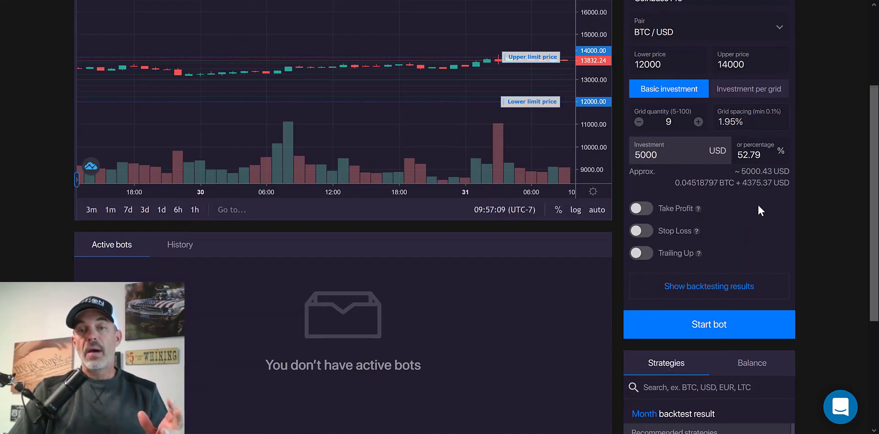
{"action": "left_click", "coordinate": [640, 230]}
{"action": "type", "text": "11900"}
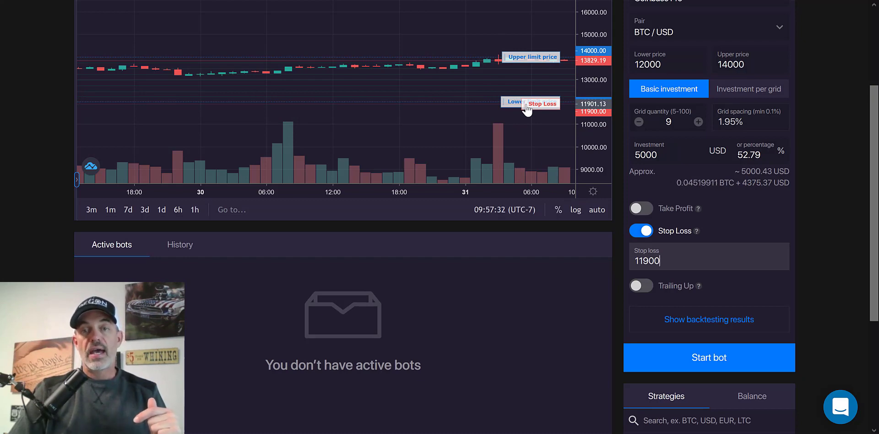
{"action": "mouse_move", "coordinate": [542, 137]}
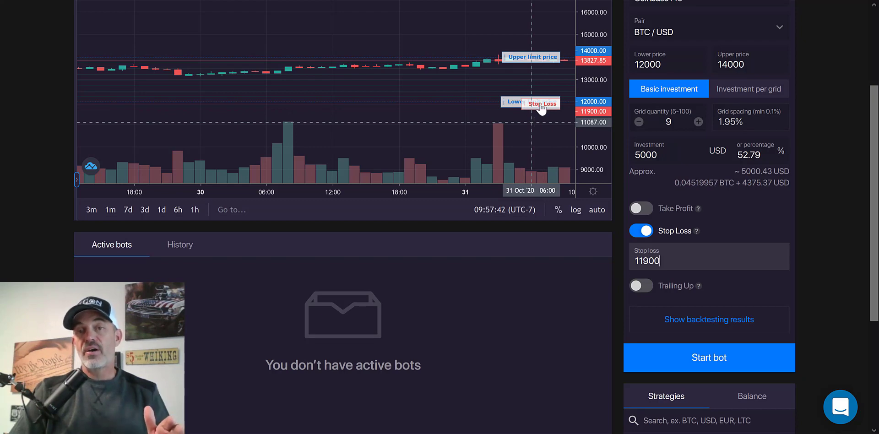
{"action": "mouse_move", "coordinate": [542, 135]}
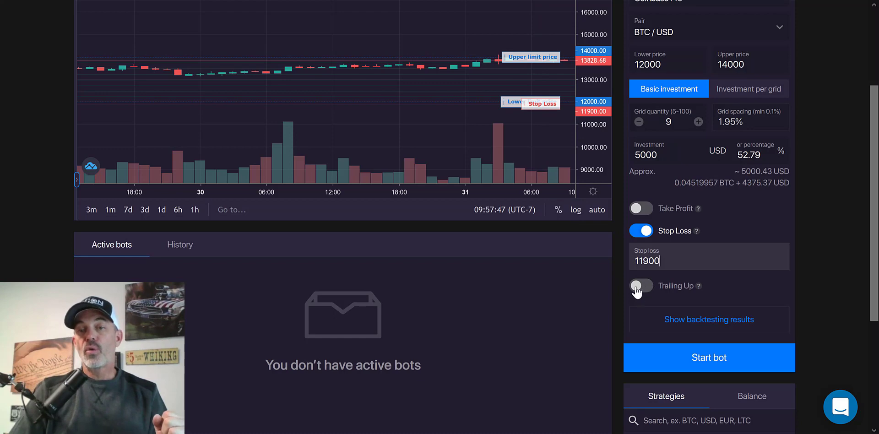
{"action": "left_click", "coordinate": [640, 286]}
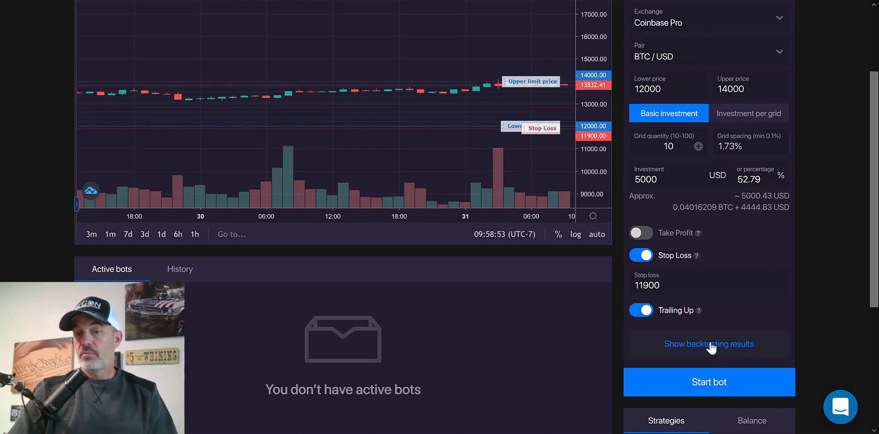
{"action": "left_click", "coordinate": [709, 344]}
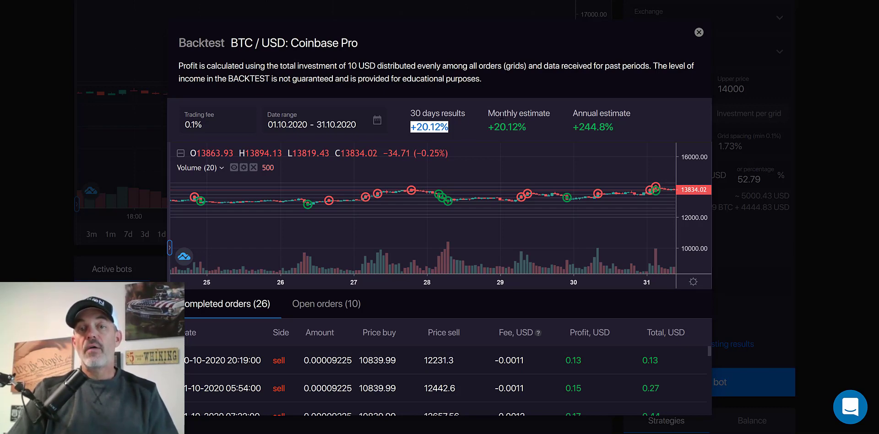
{"action": "mouse_move", "coordinate": [562, 125]}
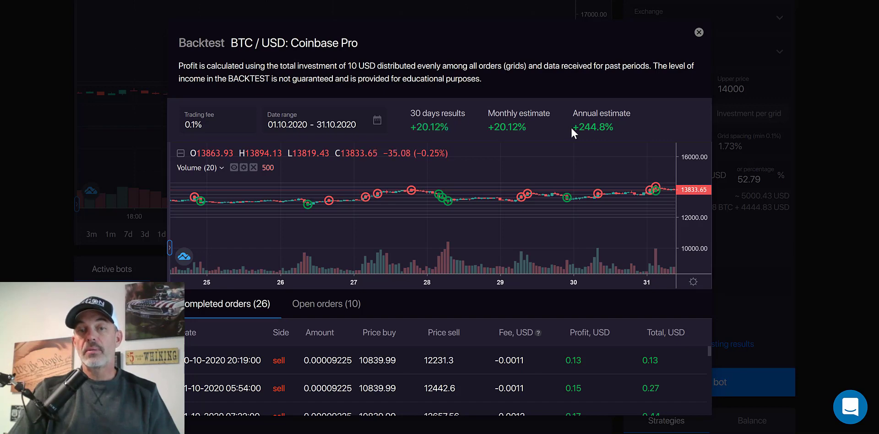
{"action": "double_click", "coordinate": [593, 127]}
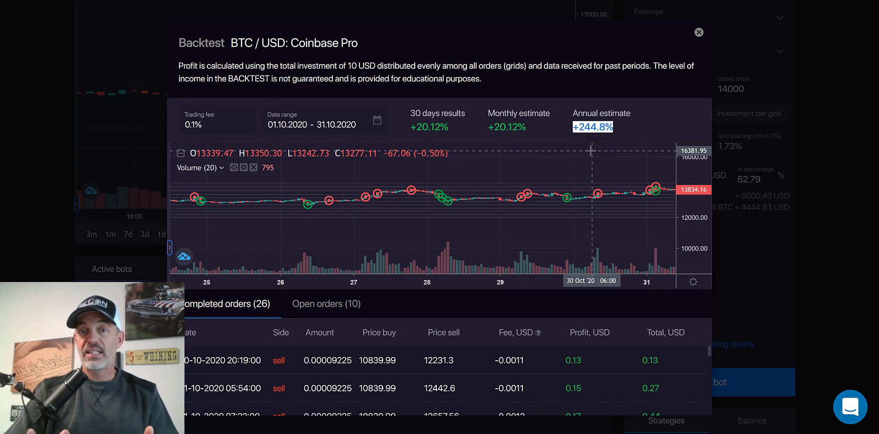
{"action": "mouse_move", "coordinate": [478, 215]}
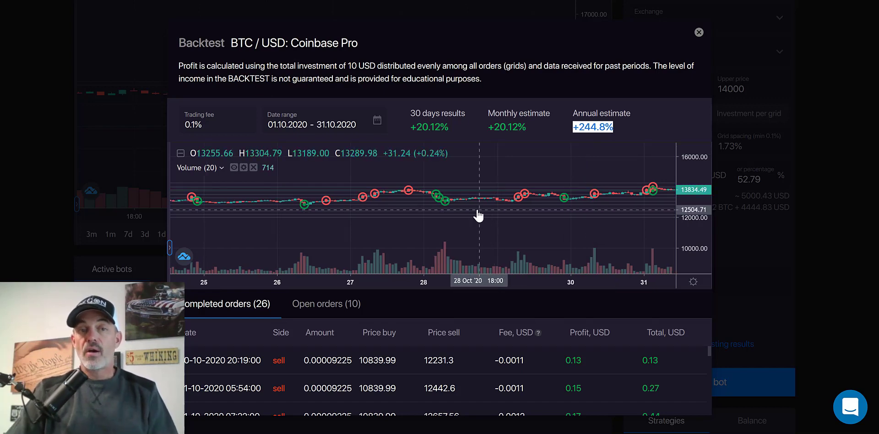
{"action": "mouse_move", "coordinate": [499, 148]}
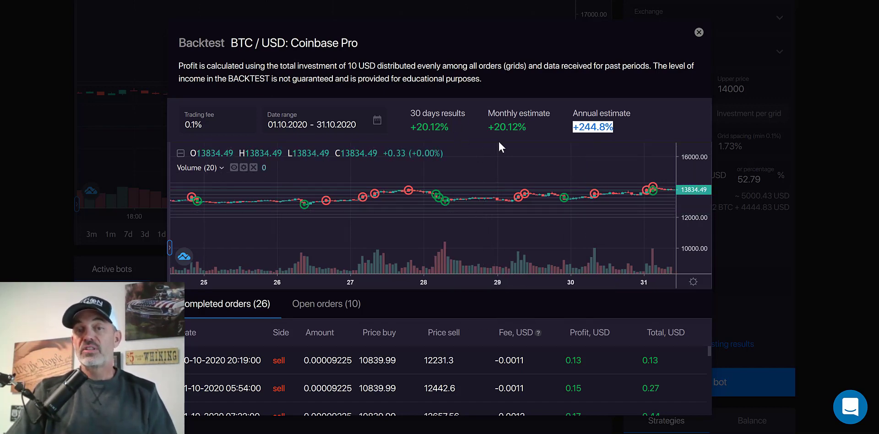
{"action": "mouse_move", "coordinate": [487, 144]}
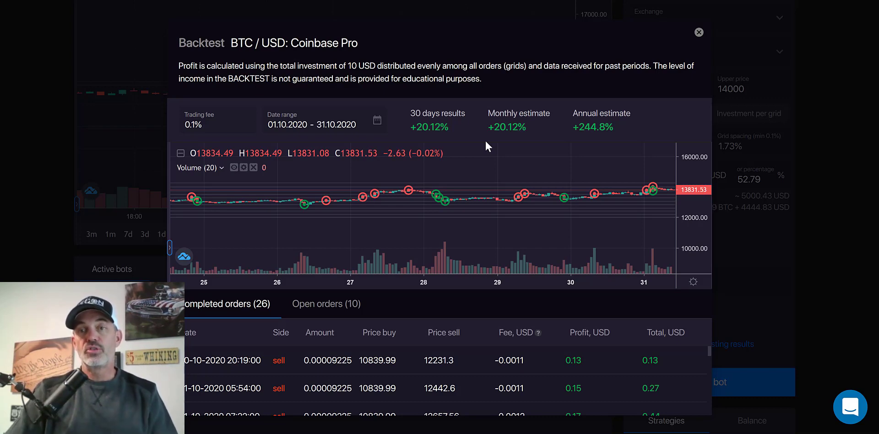
{"action": "mouse_move", "coordinate": [699, 35]}
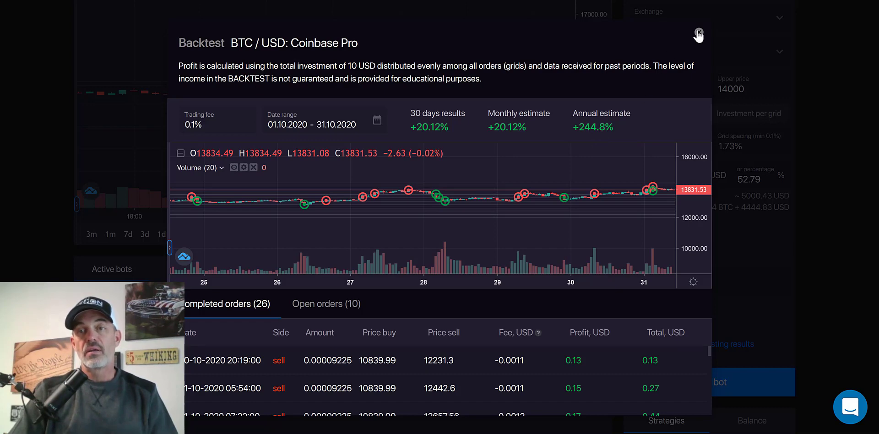
{"action": "left_click", "coordinate": [698, 34]}
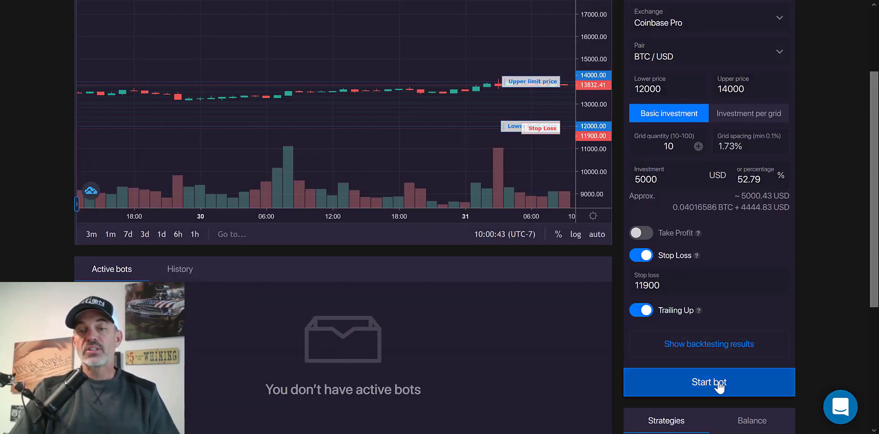
Step: Start the BTC/USD grid bot and approve buying the required BTC at market price
{"action": "left_click", "coordinate": [708, 382]}
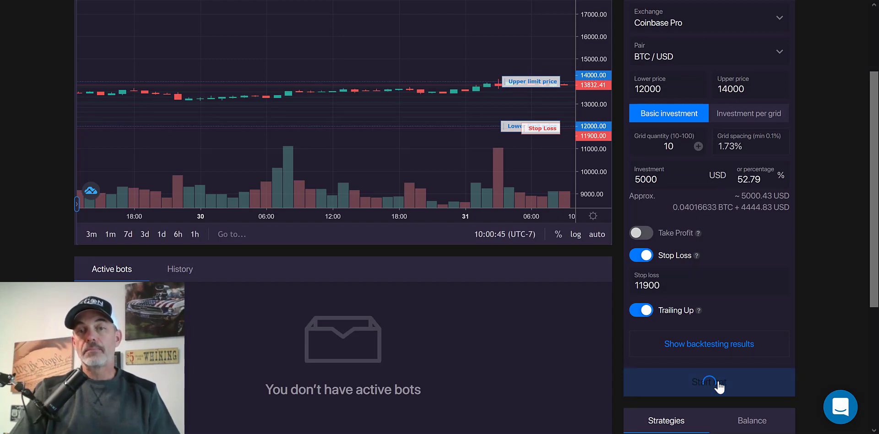
{"action": "left_click", "coordinate": [709, 382]}
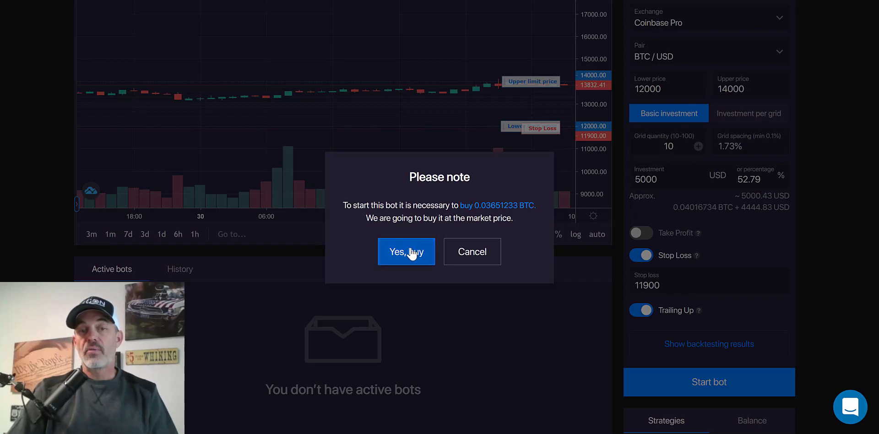
{"action": "left_click", "coordinate": [406, 252]}
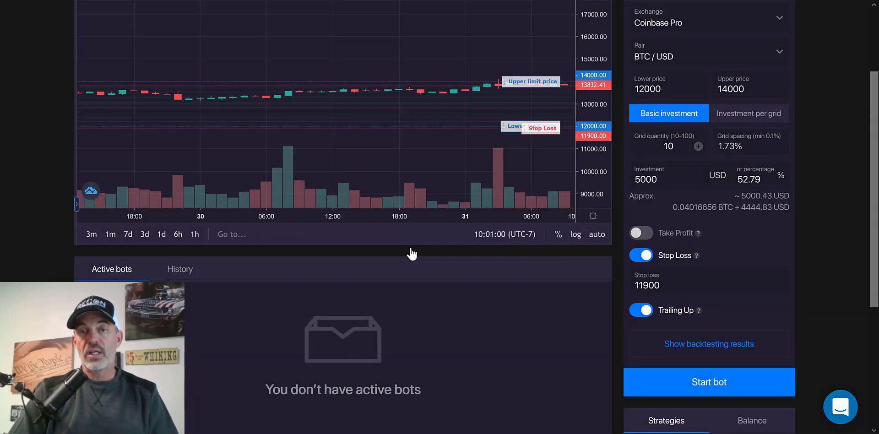
{"action": "left_click", "coordinate": [709, 382]}
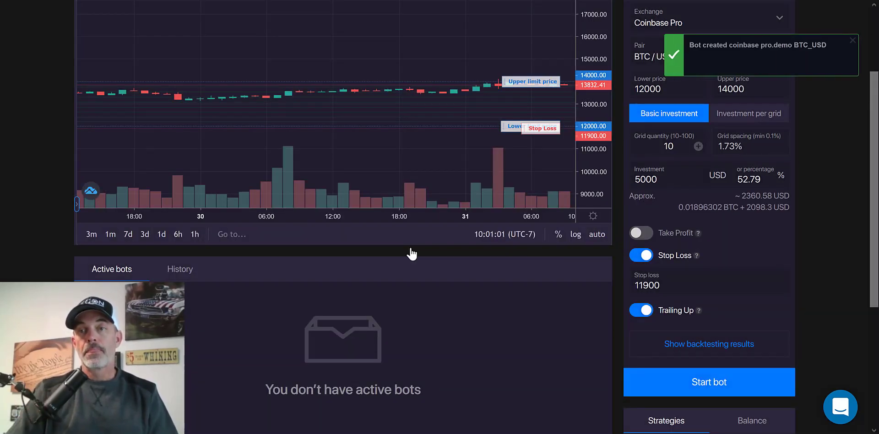